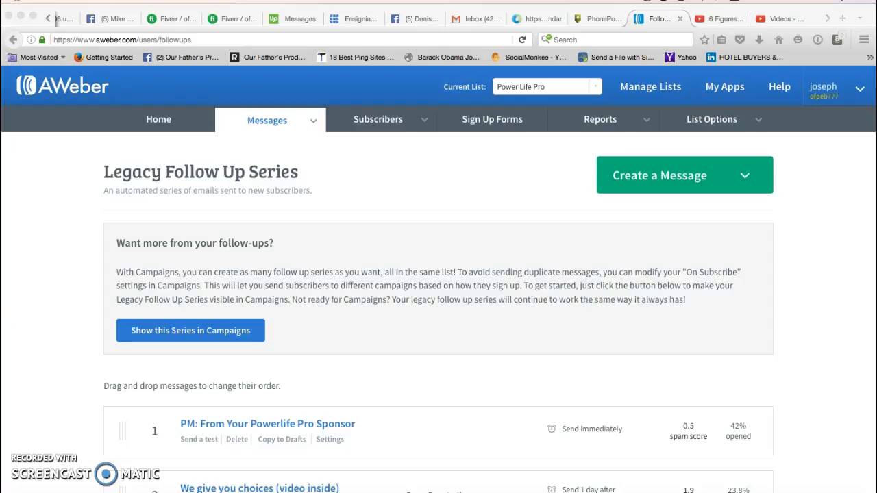
mouse_move(46, 430)
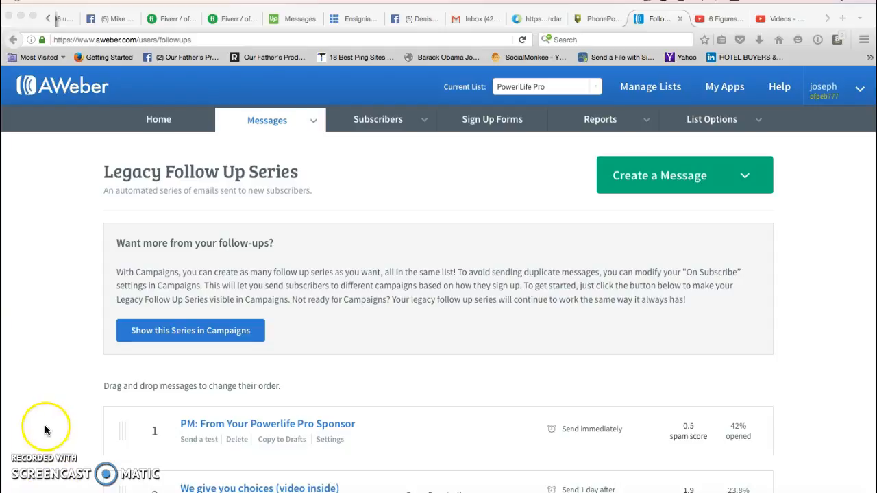
mouse_move(312, 313)
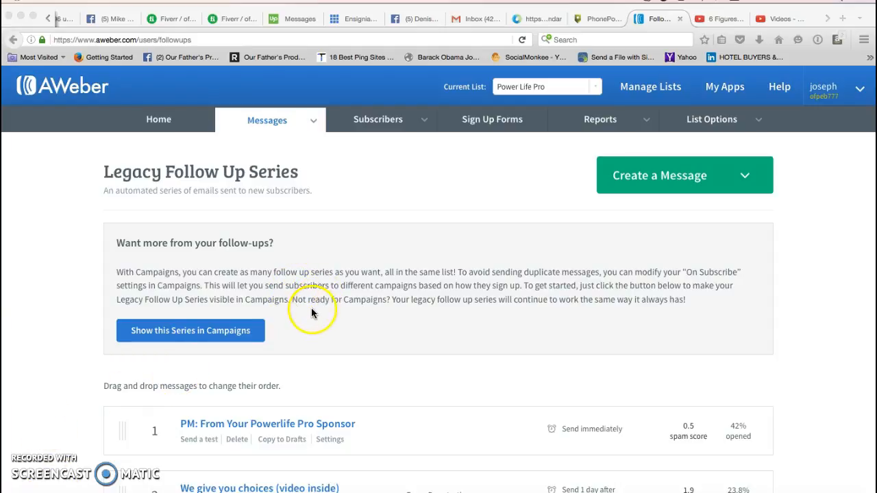
mouse_move(99, 307)
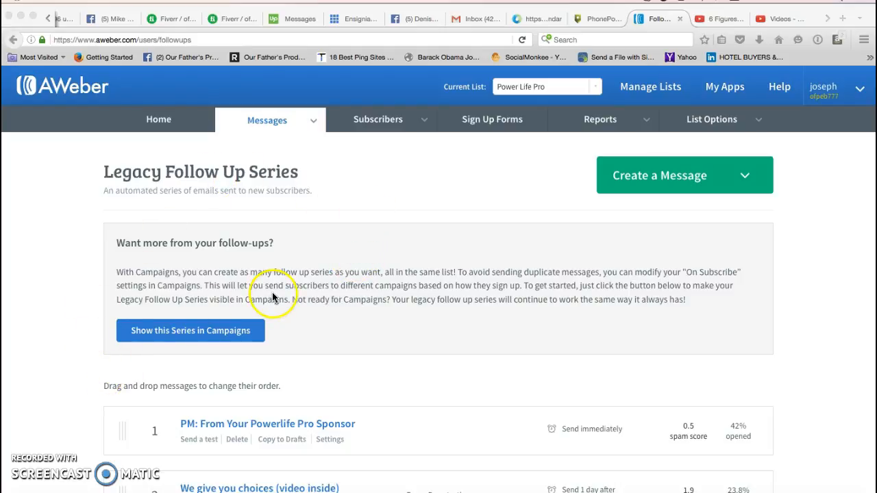
Scroll through the legacy follow-up series to review its messages and the Campaign Sharing code
scroll("down", 3)
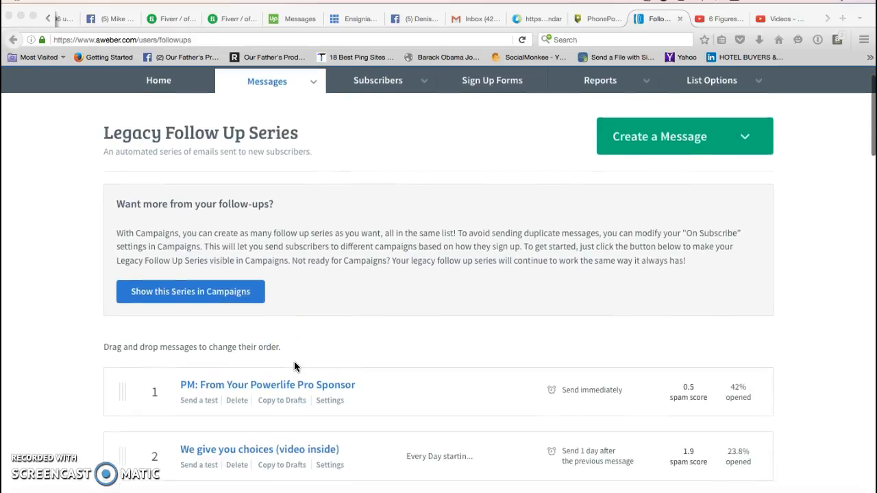
scroll("down", 3)
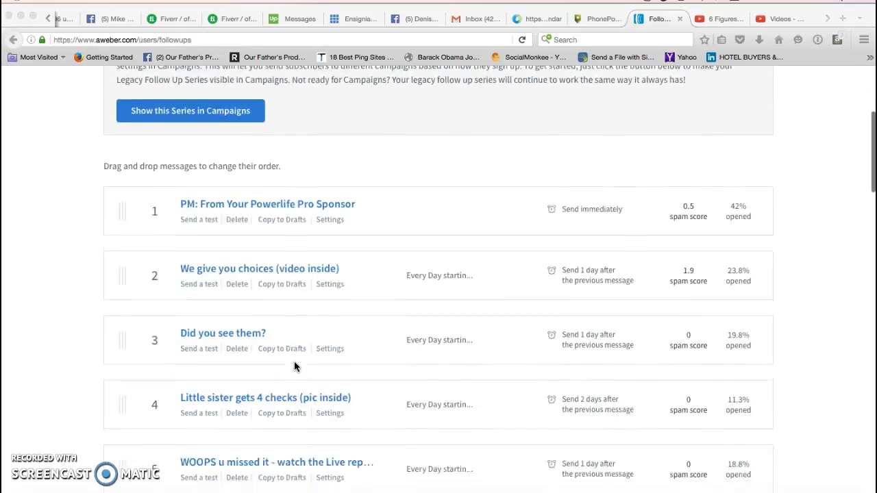
scroll("down", 3)
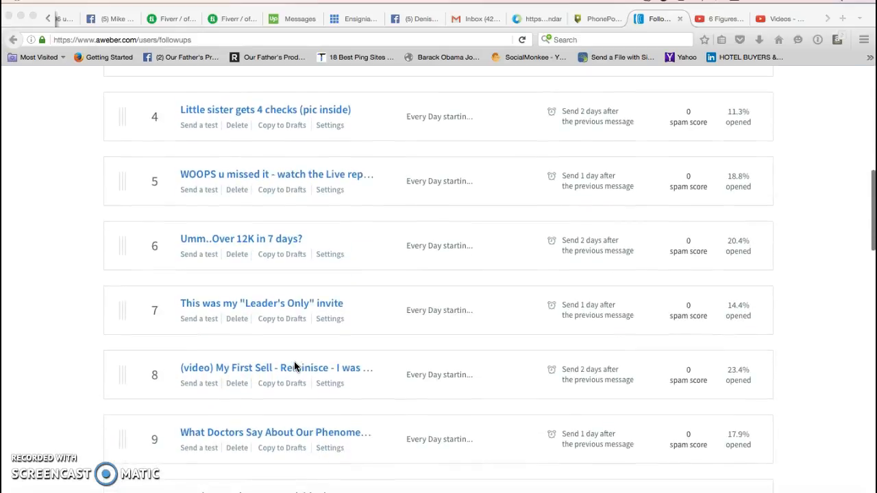
scroll("down", 3)
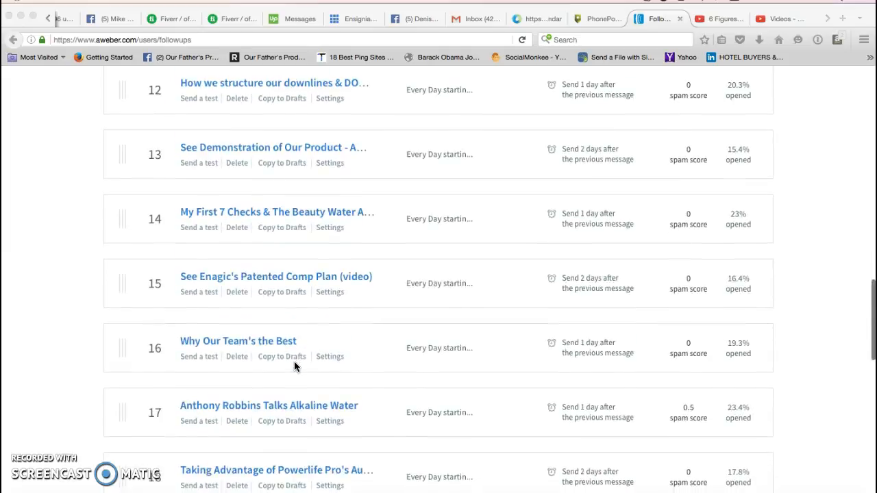
scroll("down", 3)
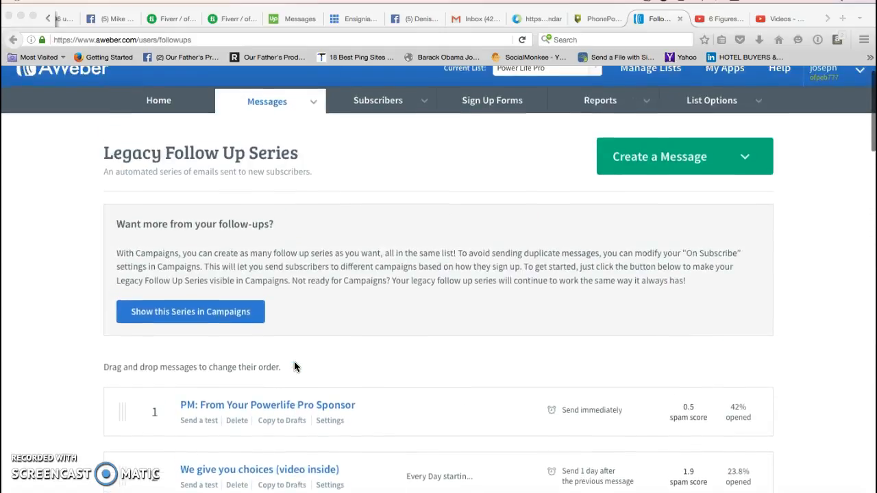
scroll("down", 3)
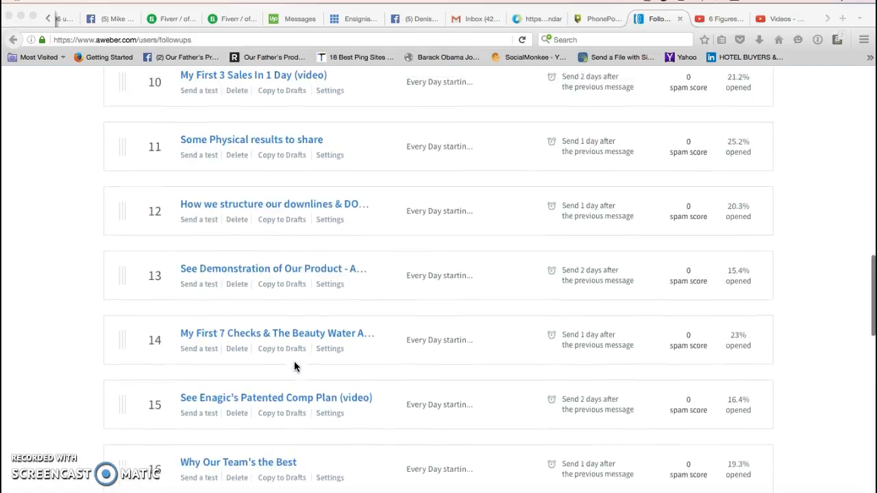
scroll("down", 3)
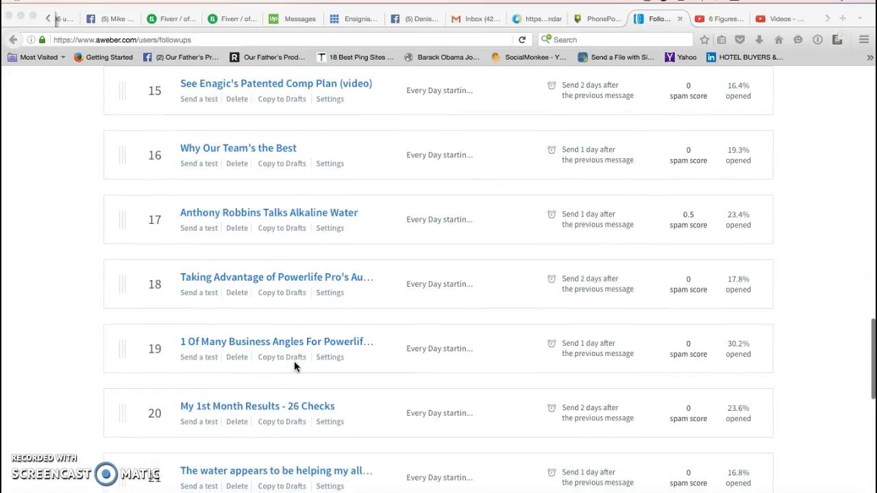
scroll("up", 3)
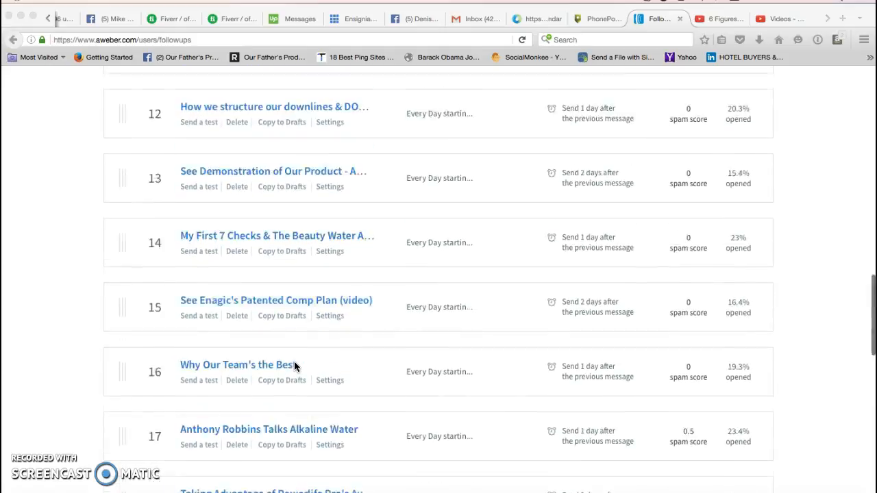
scroll("up", 3)
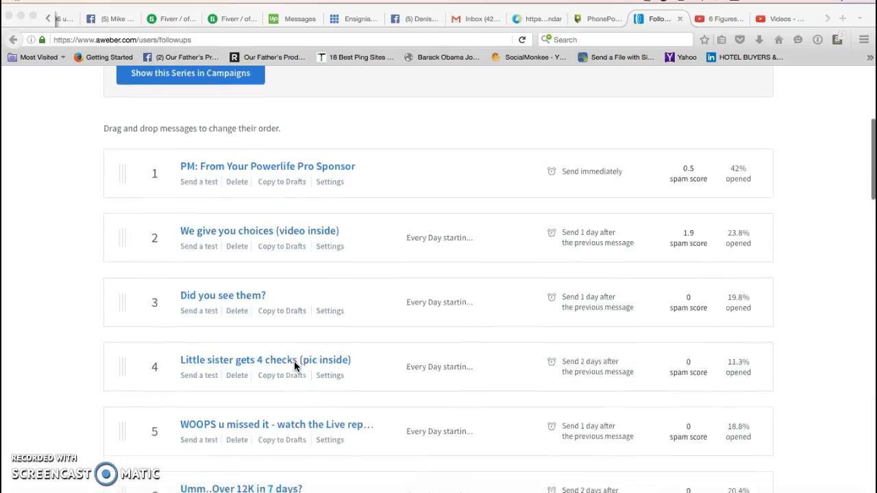
scroll("down", 3)
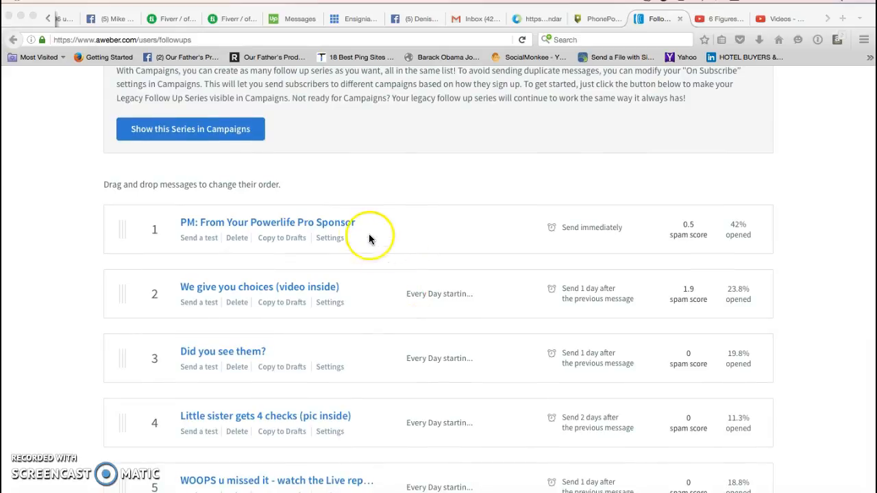
mouse_move(312, 255)
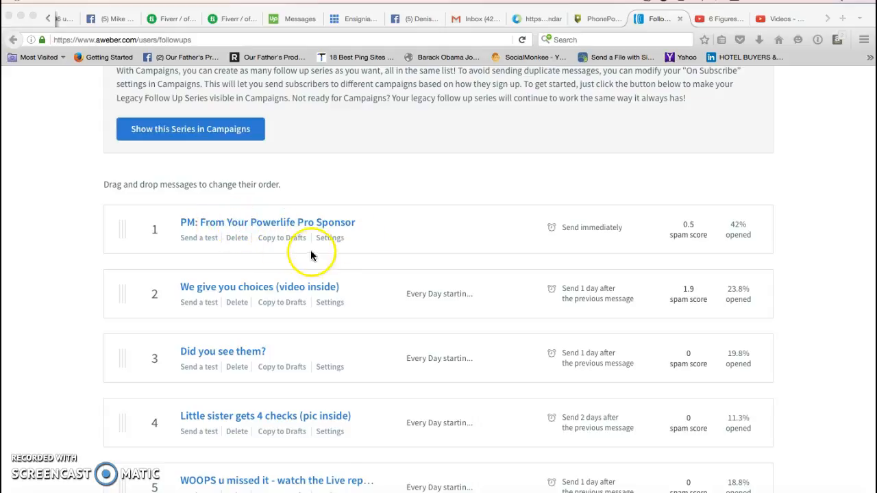
mouse_move(327, 261)
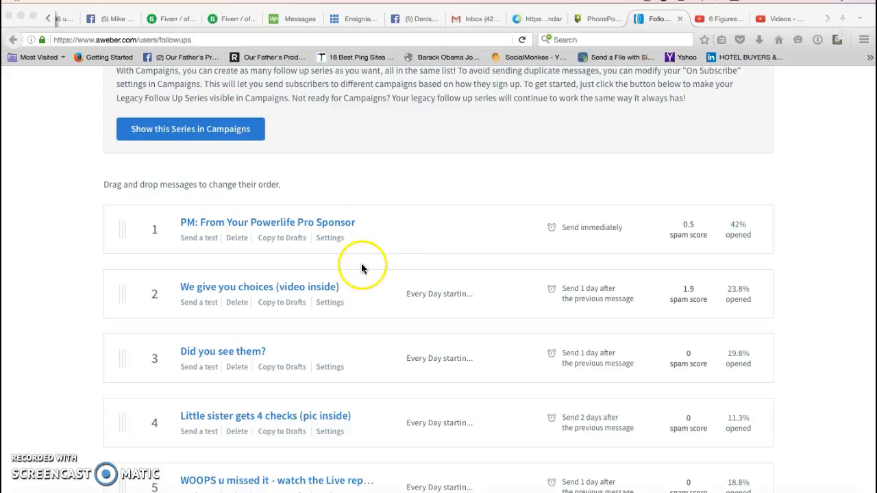
scroll("down", 3)
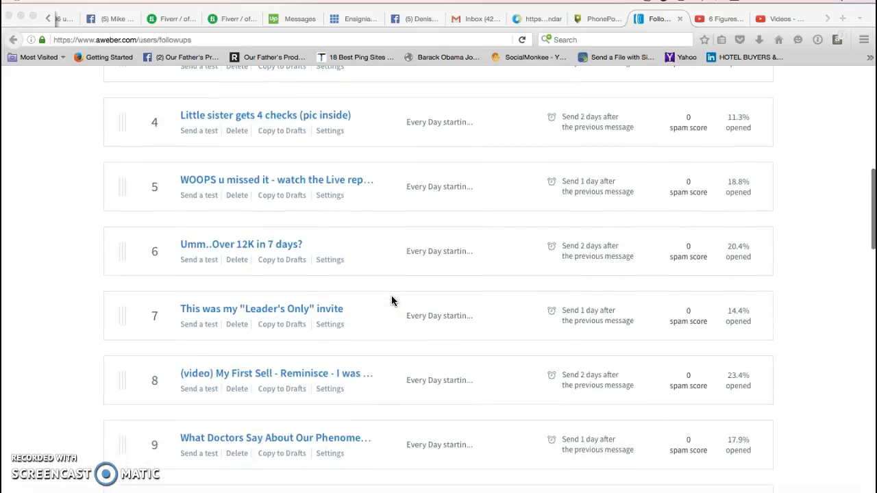
scroll("down", 3)
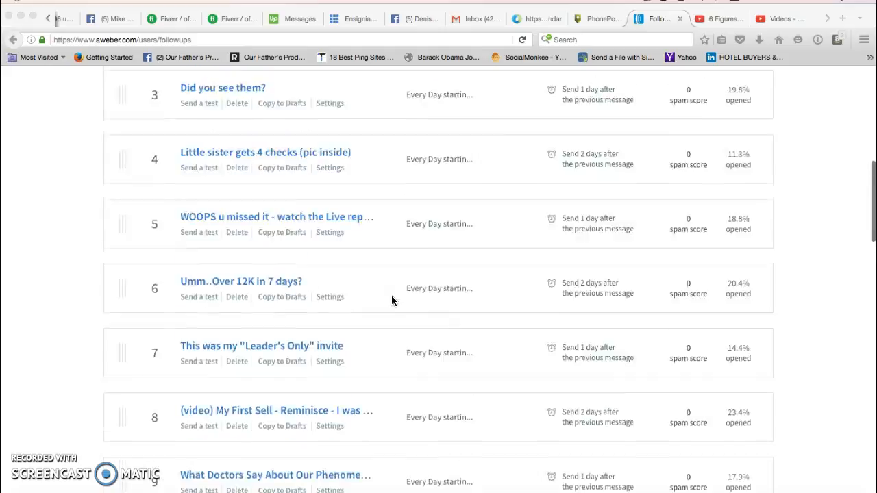
scroll("up", 3)
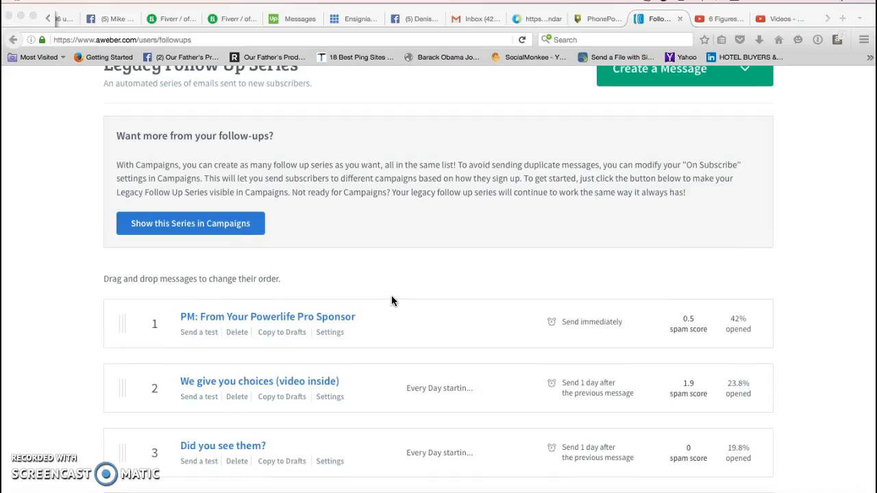
scroll("up", 3)
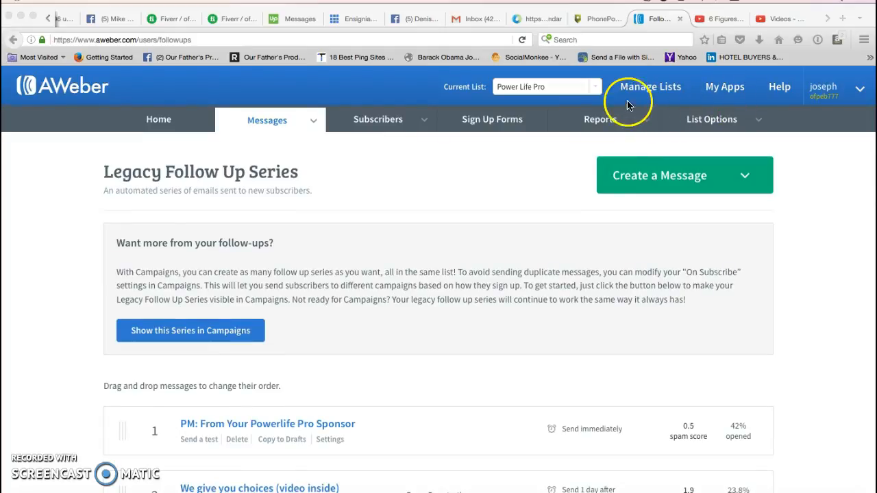
mouse_move(610, 77)
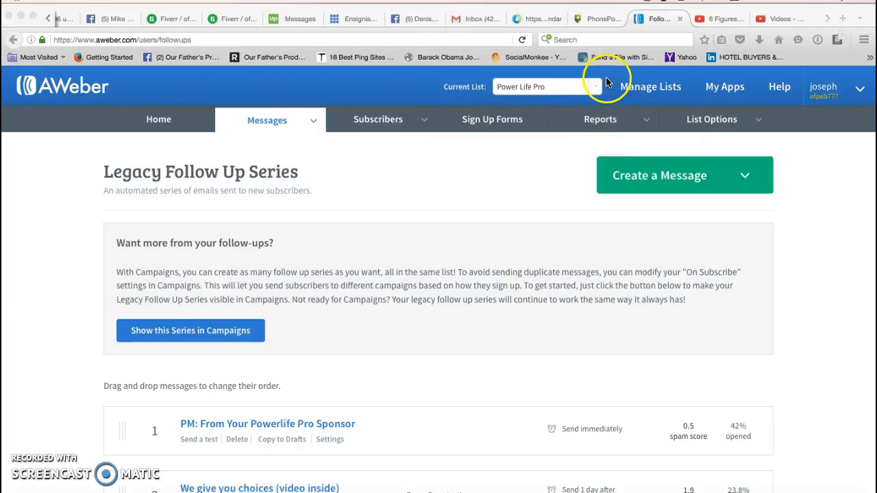
mouse_move(480, 84)
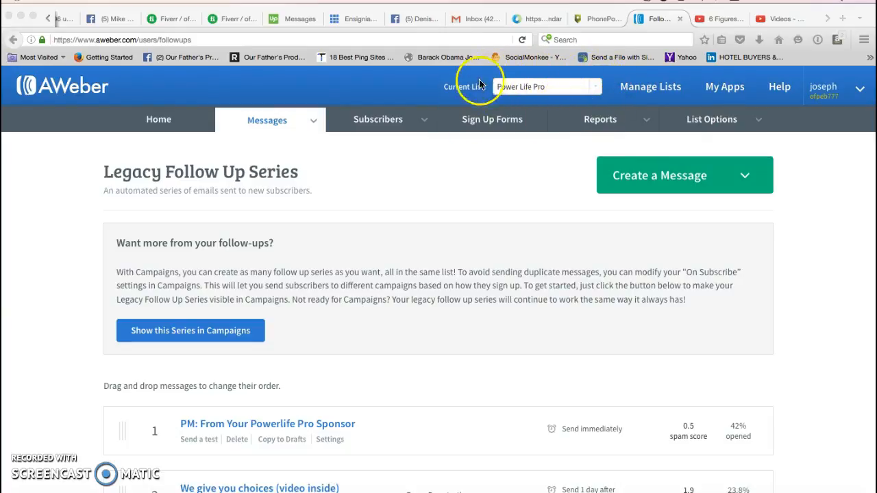
mouse_move(589, 78)
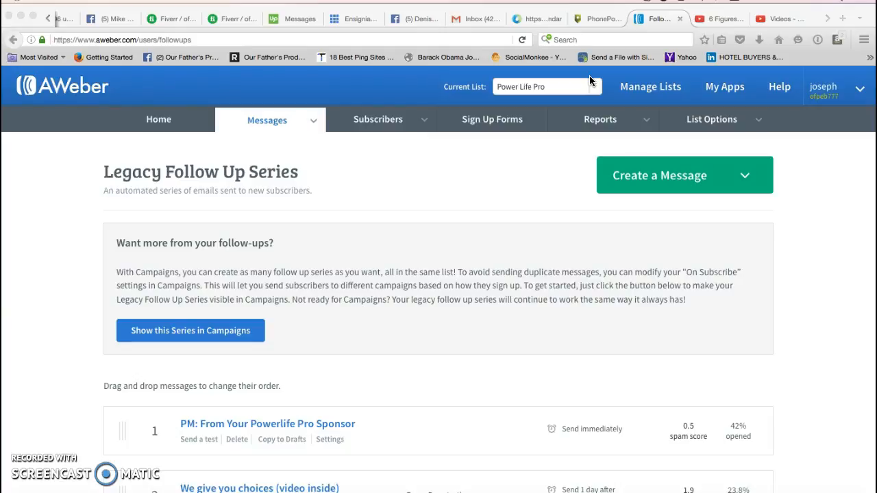
mouse_move(649, 96)
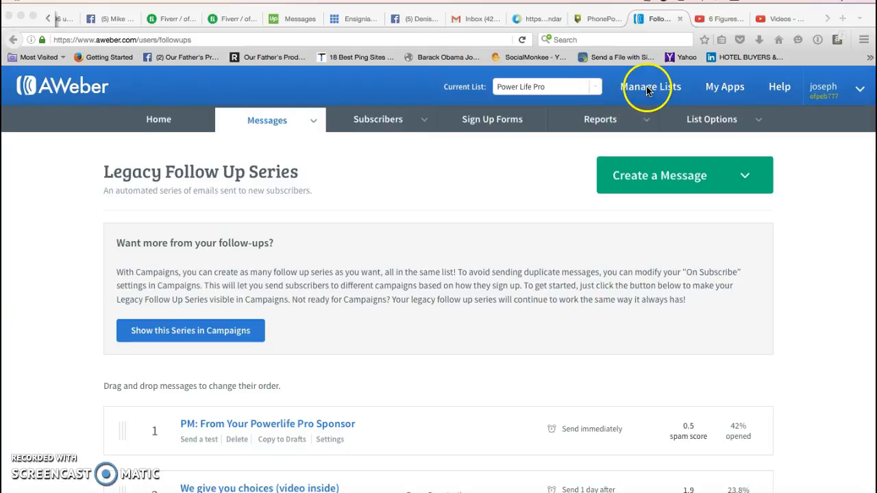
left_click(650, 87)
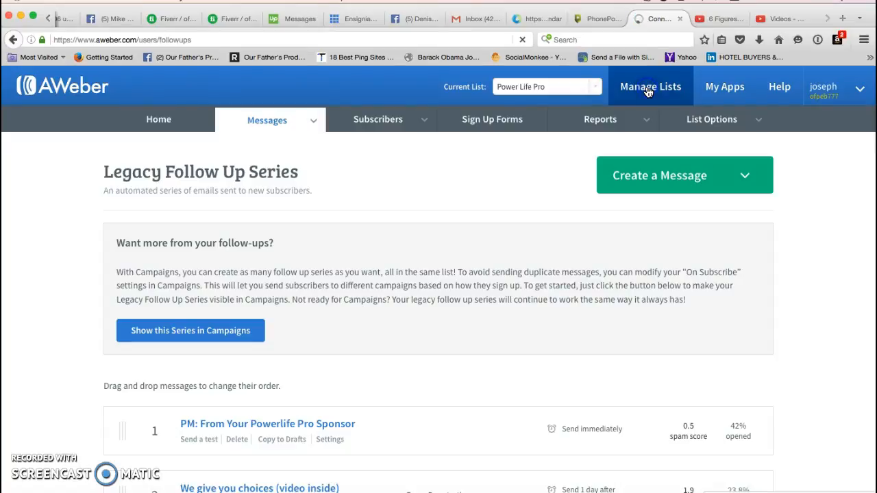
left_click(650, 86)
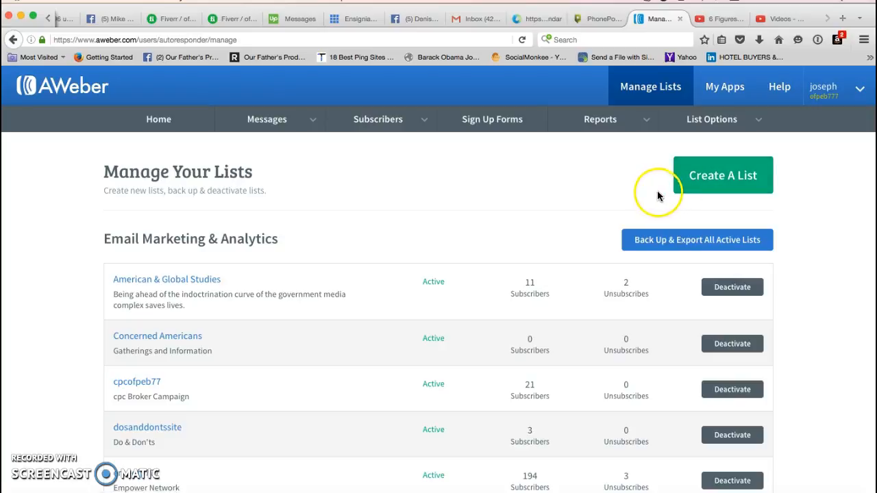
mouse_move(468, 96)
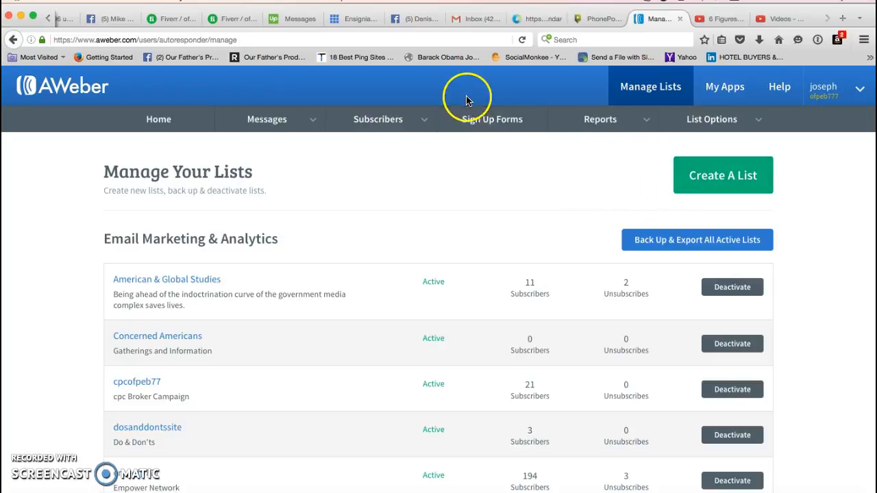
left_click(12, 39)
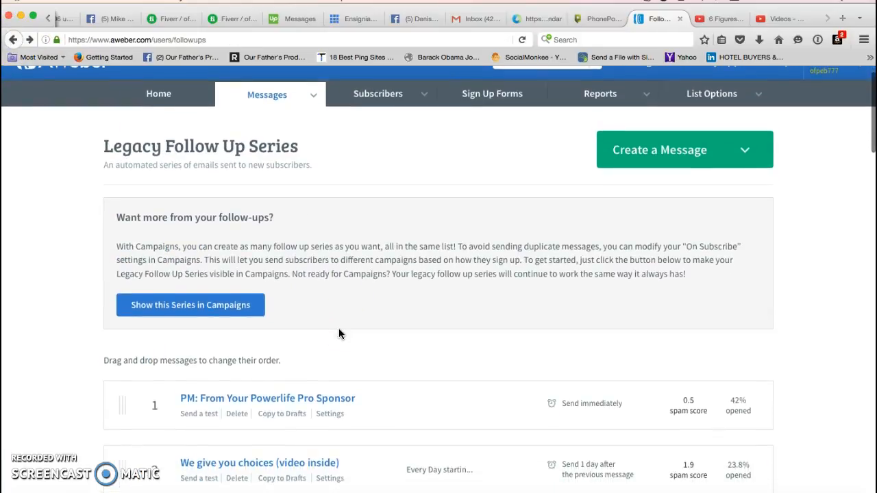
scroll("down", 3)
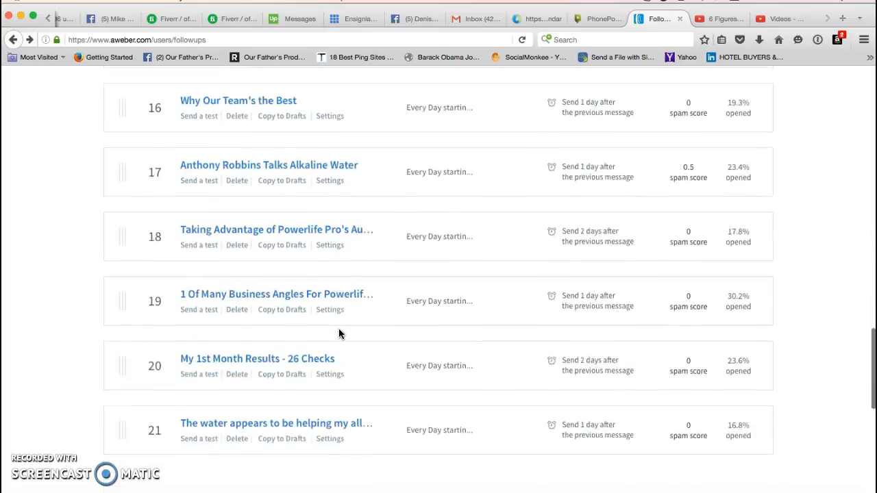
scroll("down", 3)
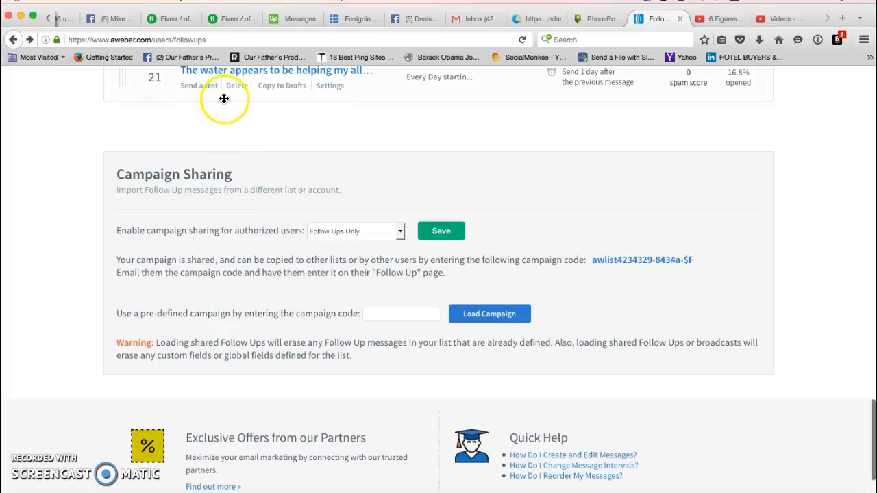
mouse_move(405, 345)
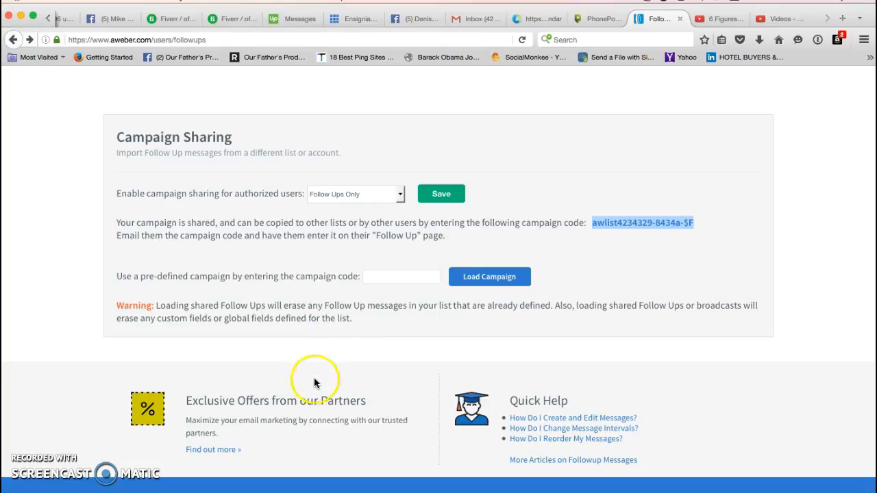
mouse_move(562, 241)
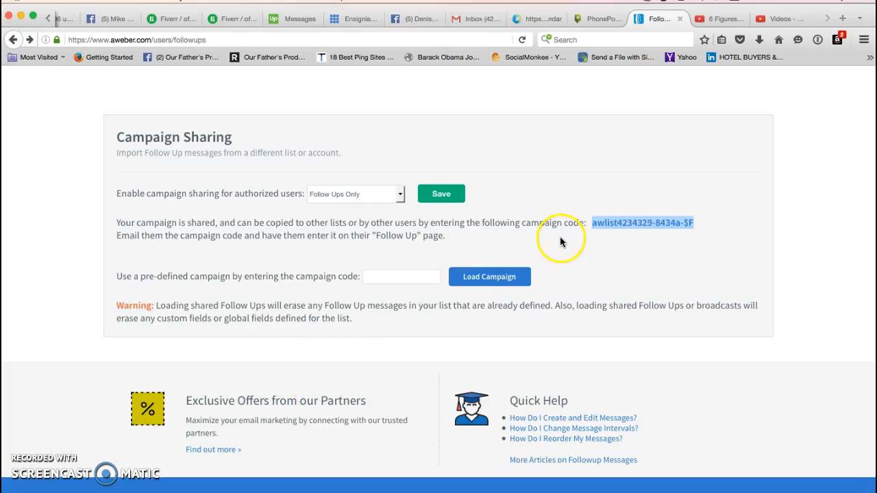
mouse_move(671, 226)
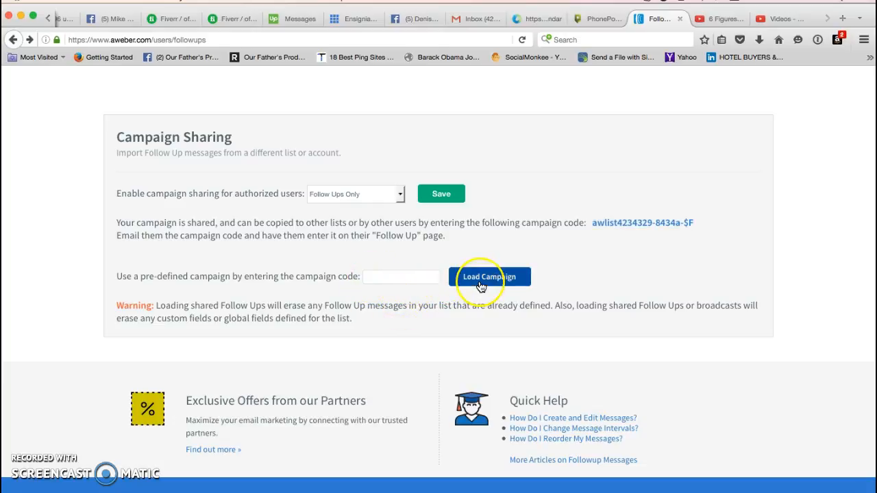
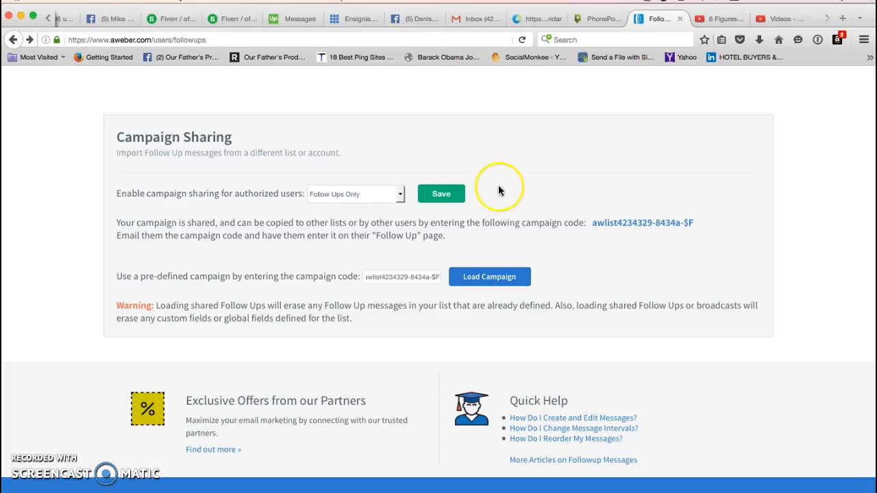
scroll("up", 3)
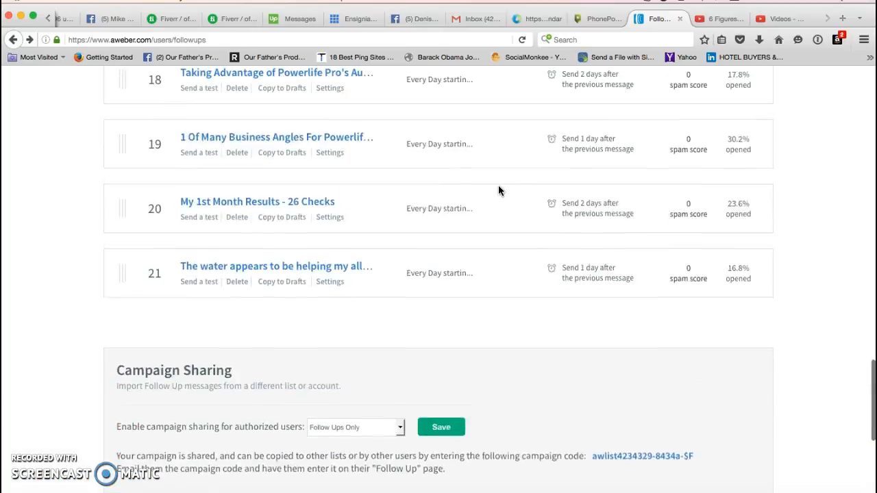
scroll("up", 3)
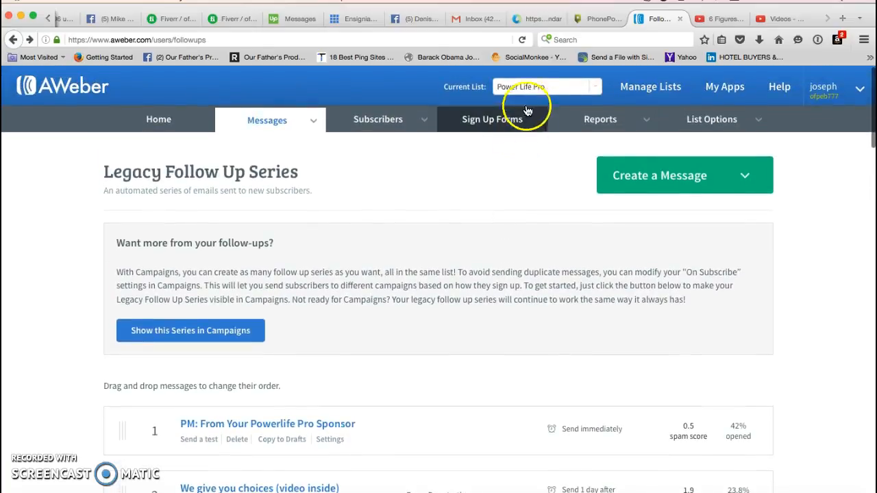
mouse_move(528, 93)
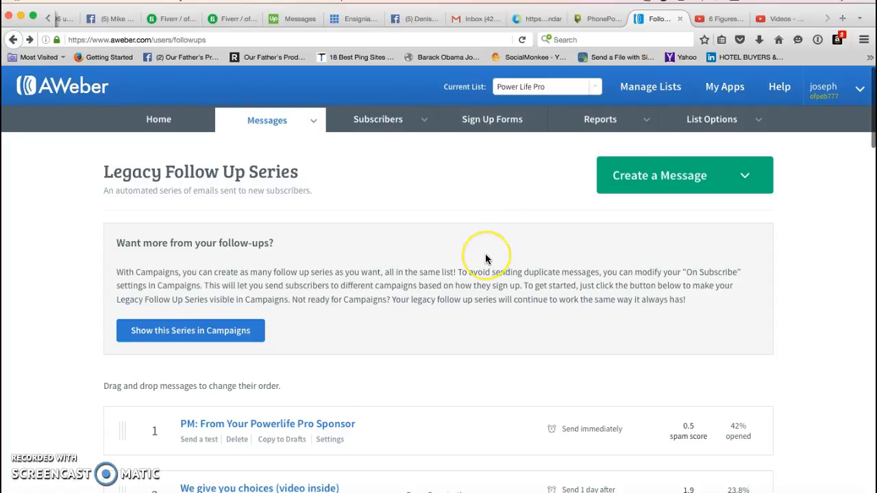
scroll("down", 3)
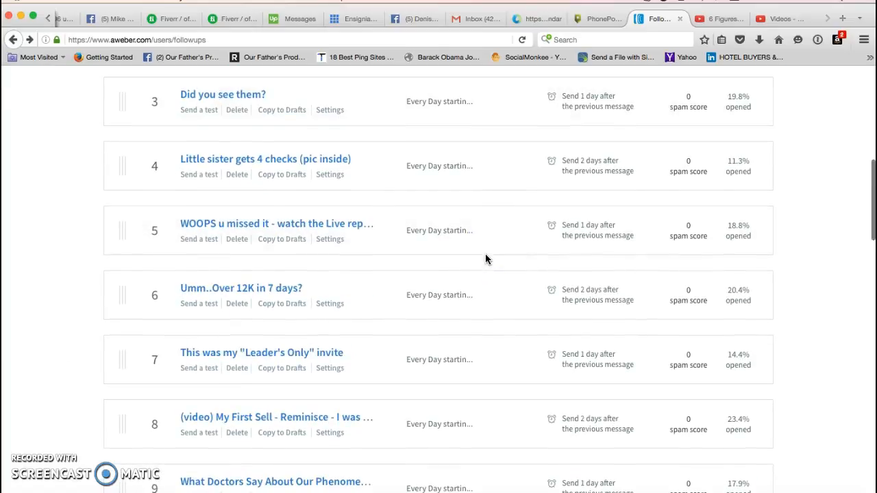
scroll("down", 3)
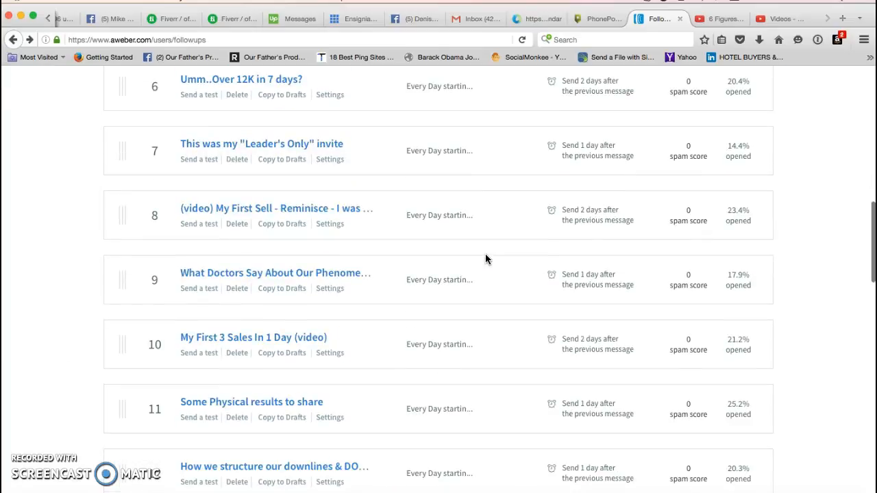
scroll("down", 3)
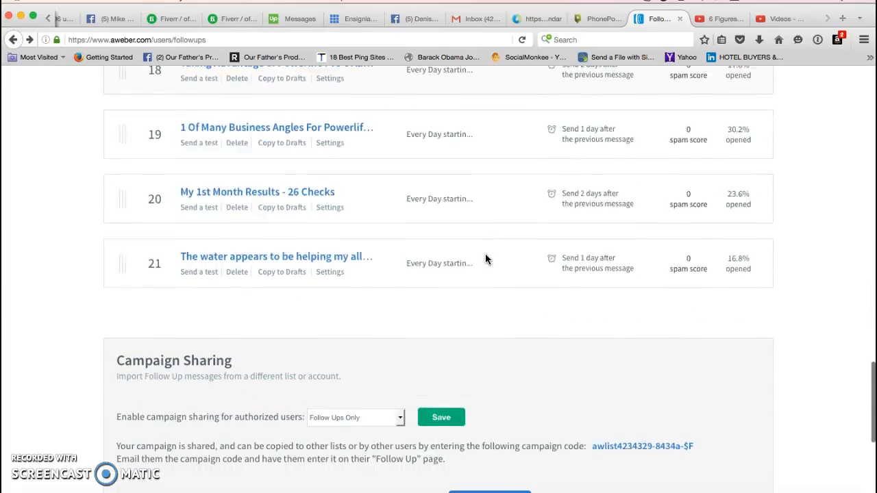
scroll("up", 3)
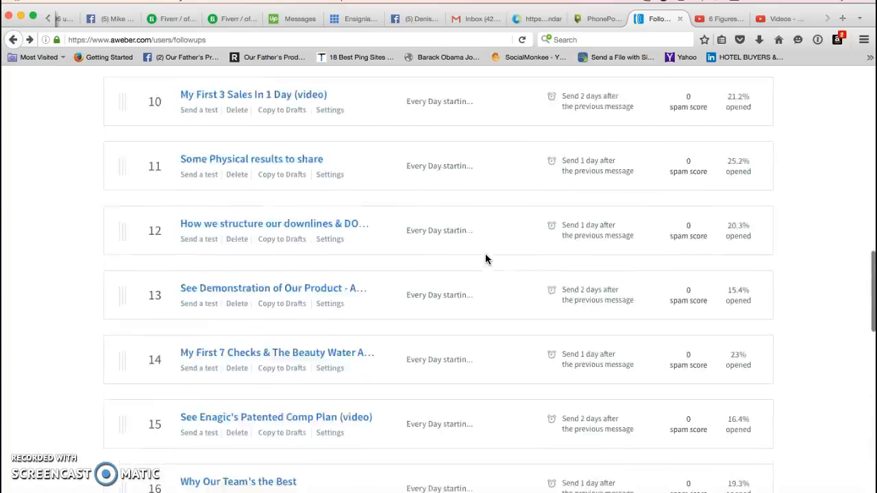
scroll("down", 3)
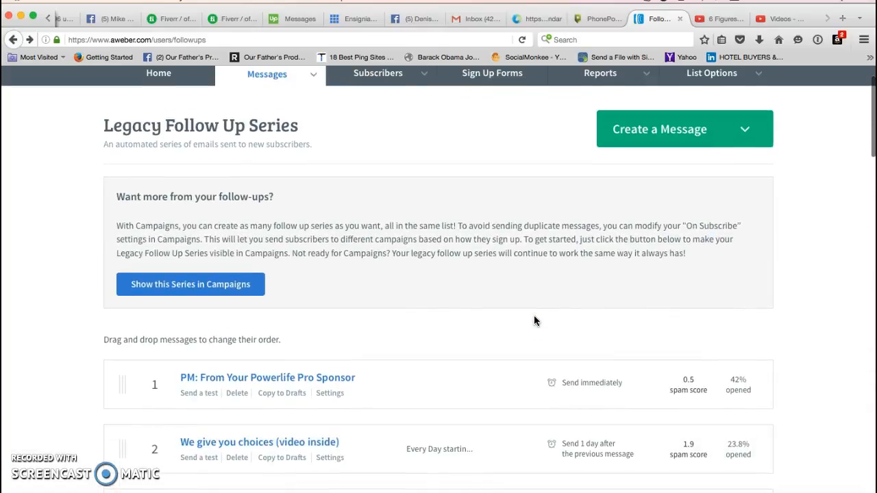
scroll("down", 3)
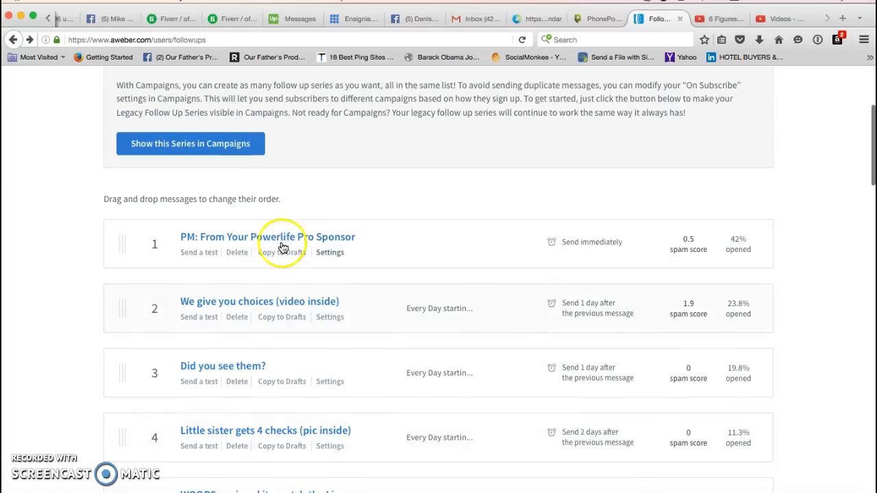
mouse_move(276, 367)
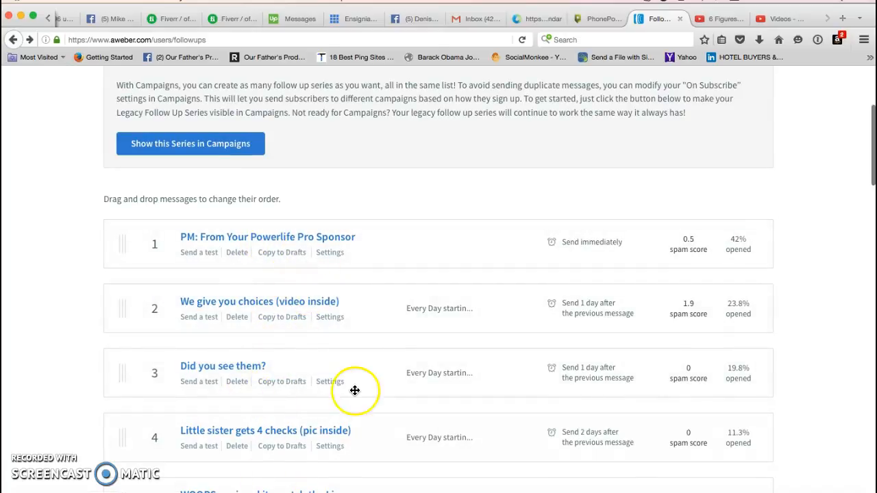
mouse_move(361, 287)
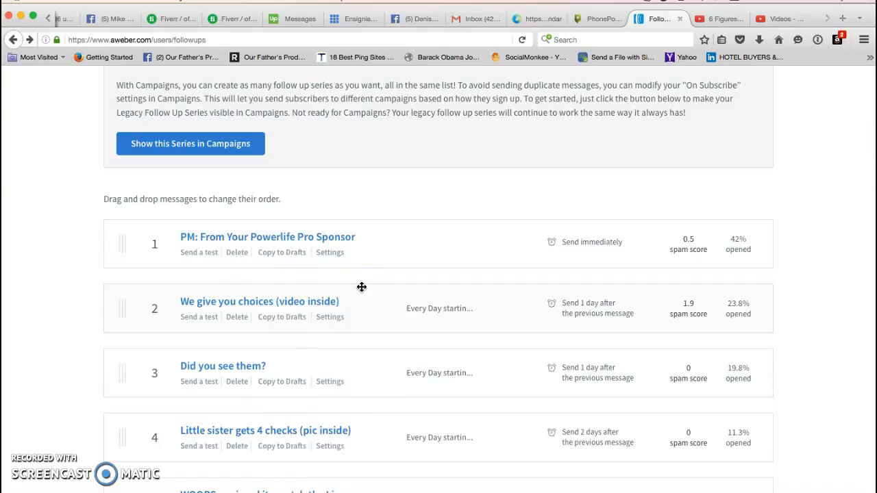
scroll("down", 3)
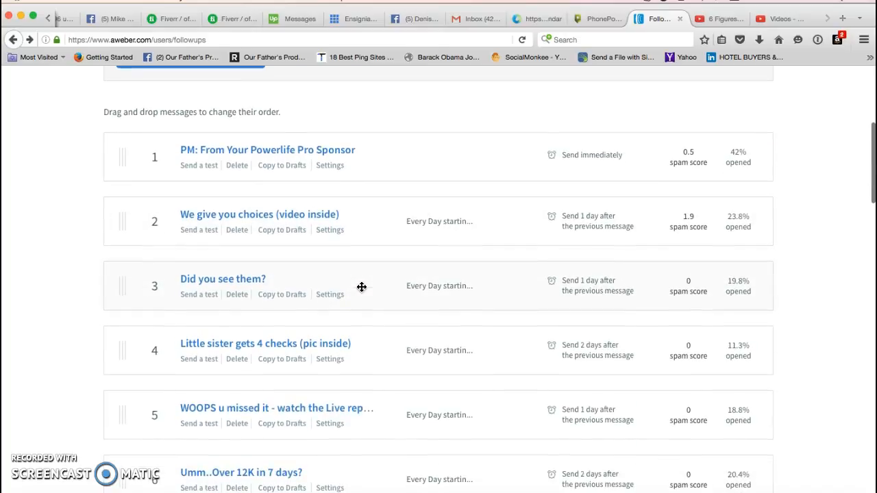
mouse_move(483, 170)
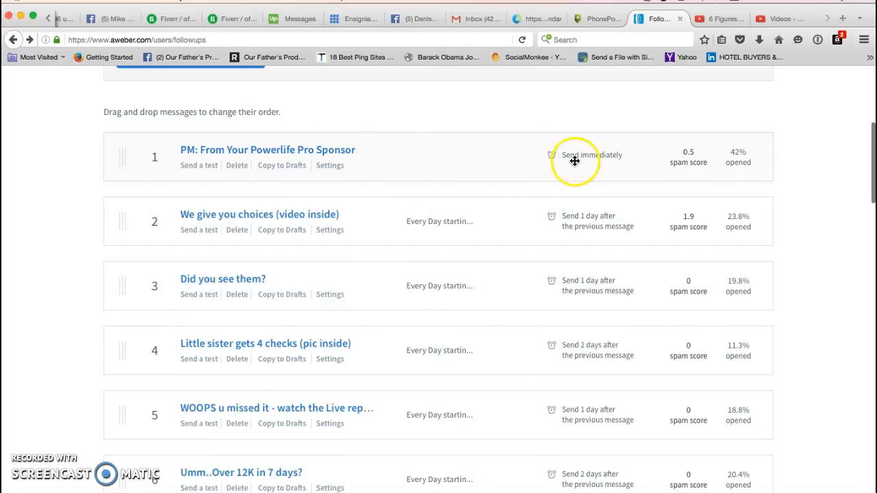
mouse_move(368, 148)
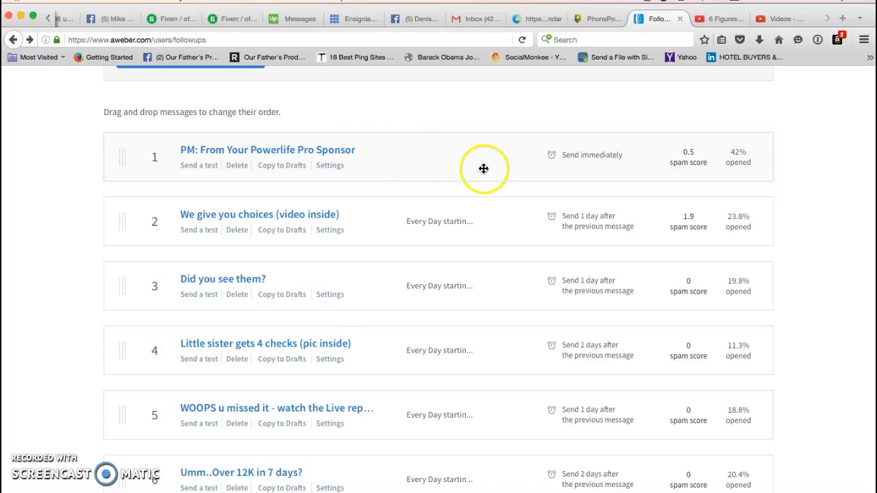
mouse_move(395, 147)
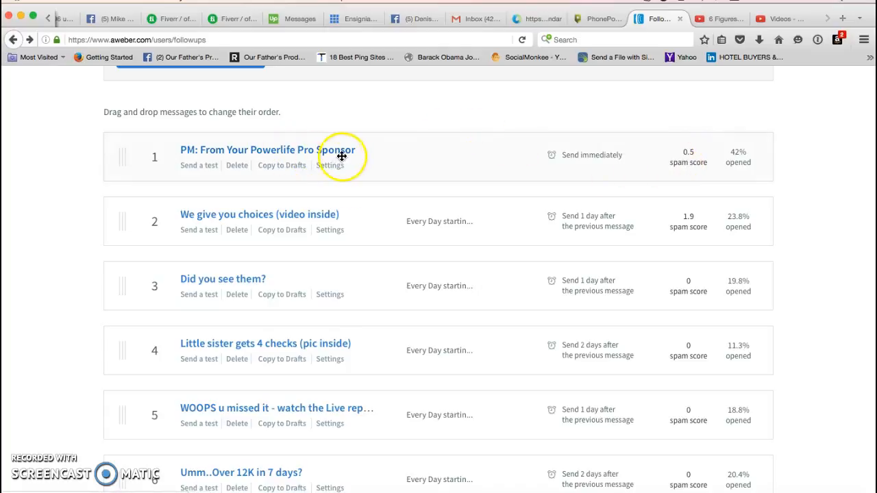
mouse_move(362, 172)
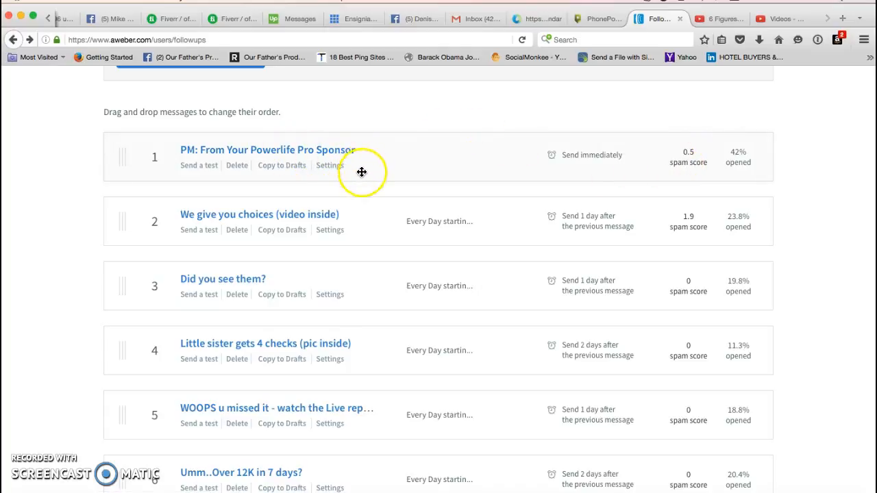
mouse_move(420, 153)
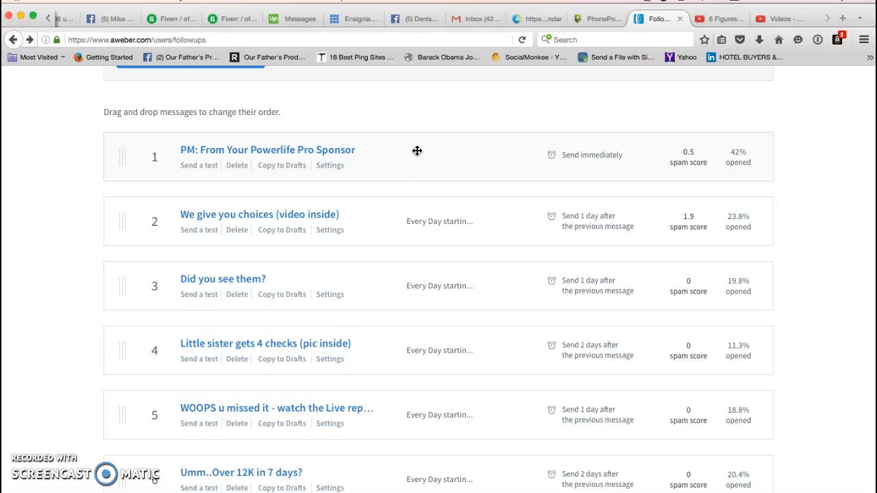
mouse_move(579, 170)
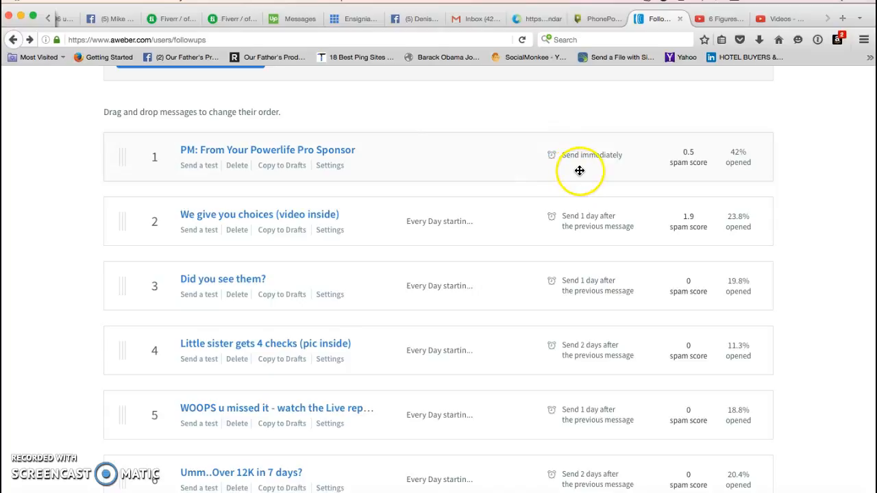
mouse_move(569, 211)
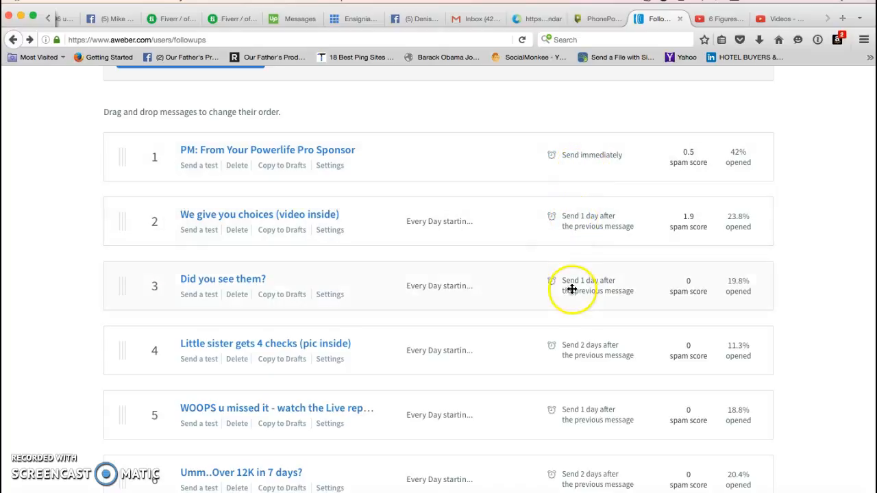
mouse_move(578, 355)
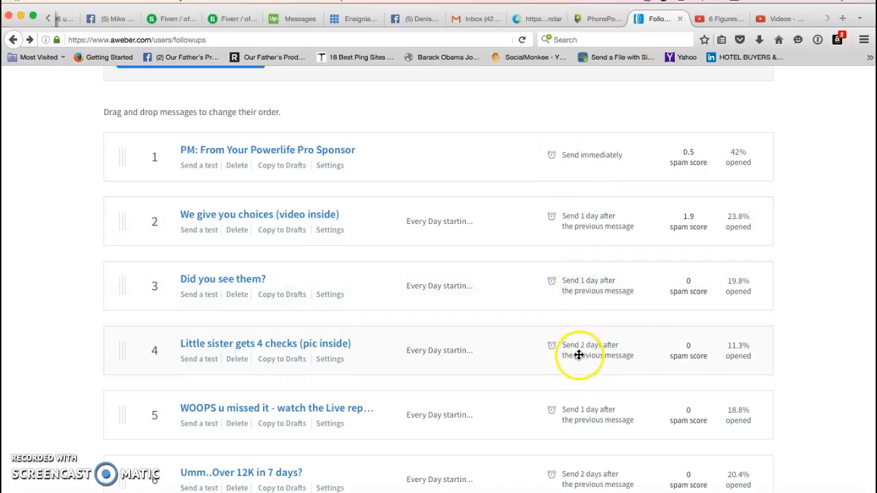
scroll("down", 3)
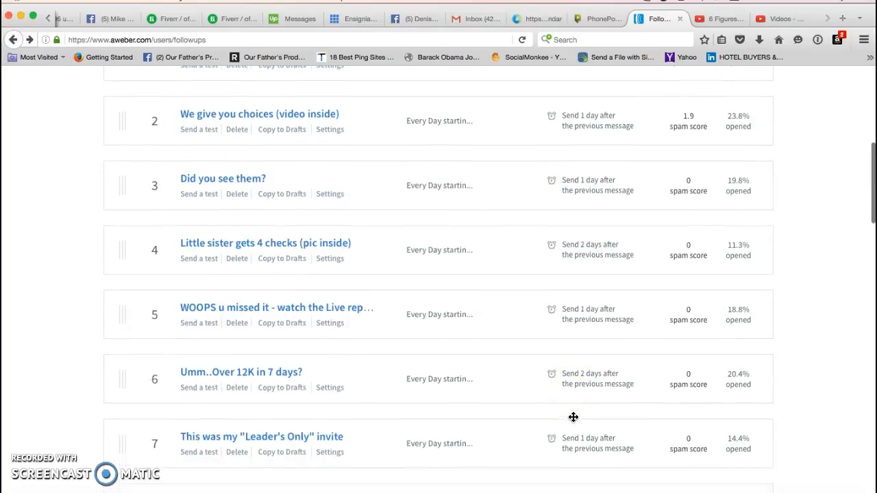
scroll("down", 3)
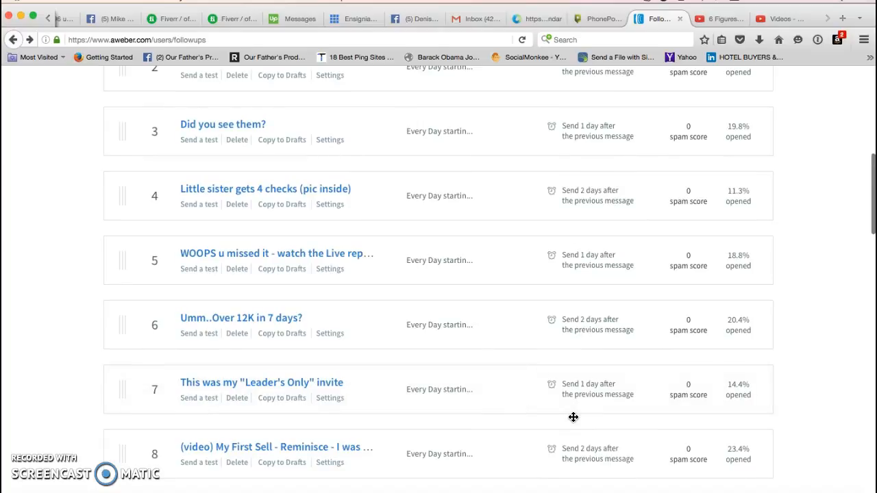
scroll("down", 3)
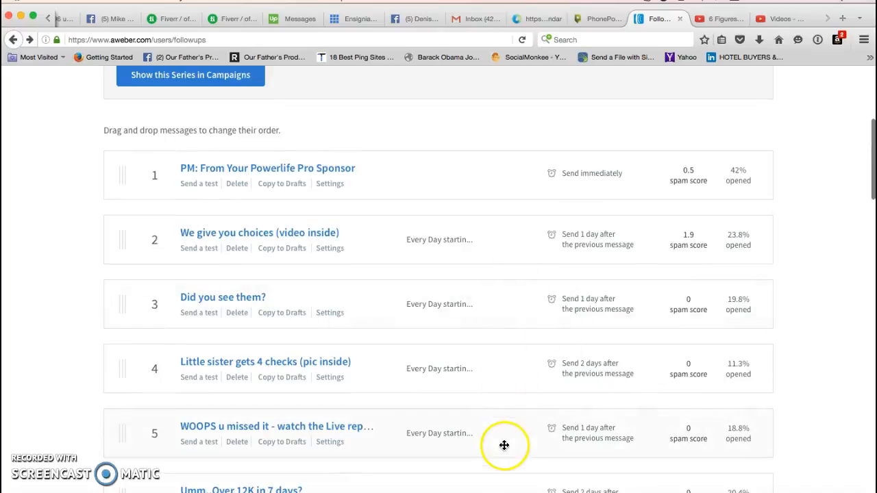
mouse_move(555, 400)
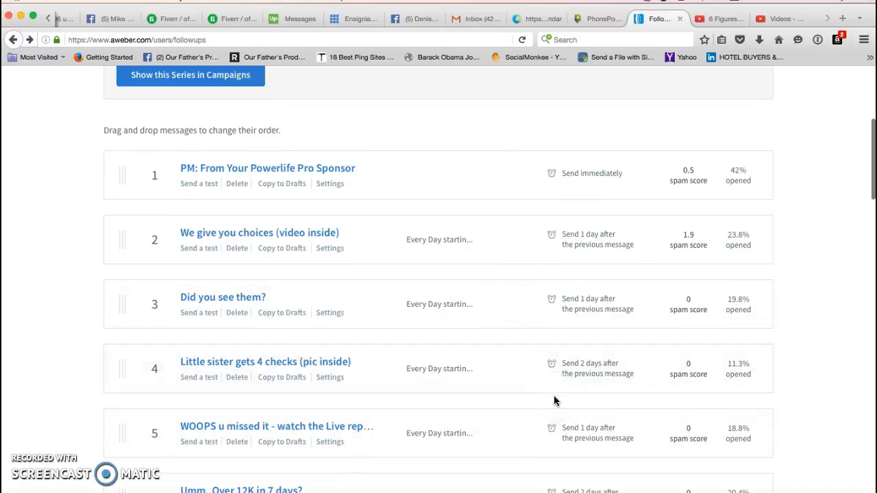
scroll("down", 3)
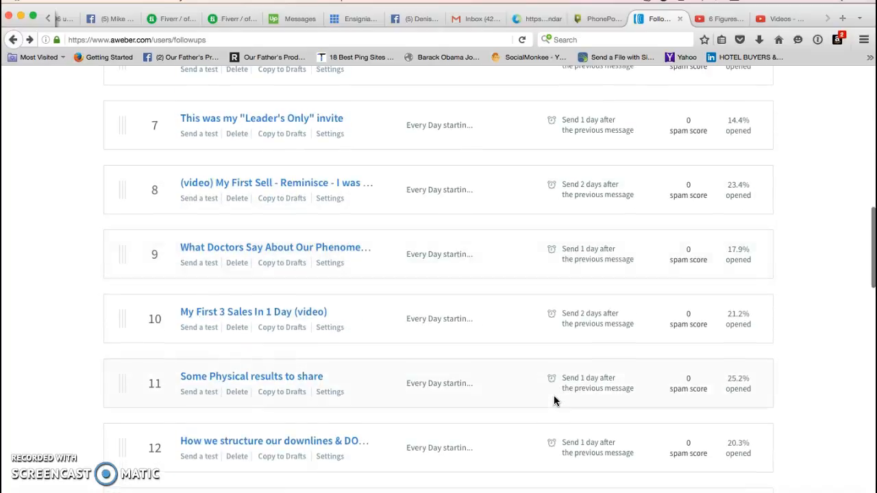
scroll("down", 3)
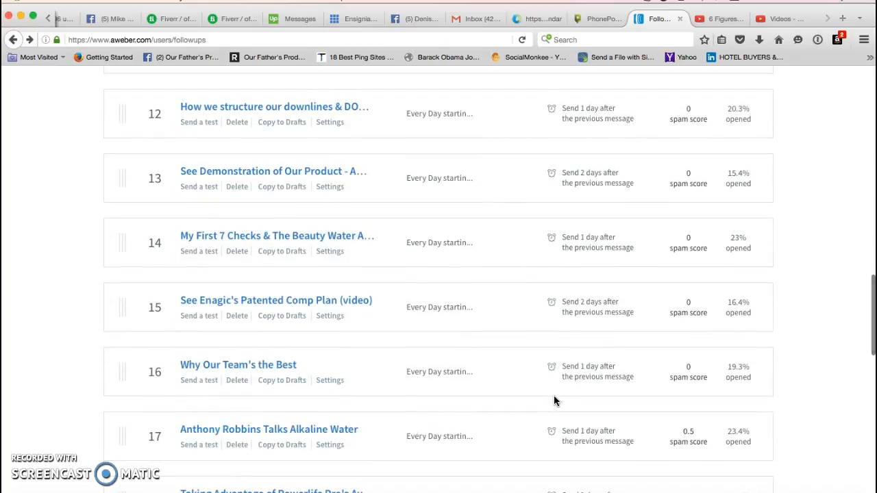
scroll("down", 3)
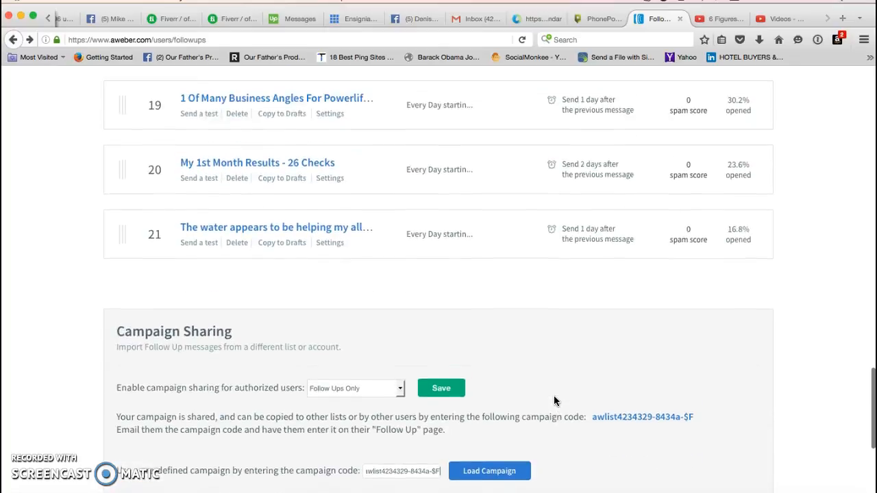
scroll("up", 3)
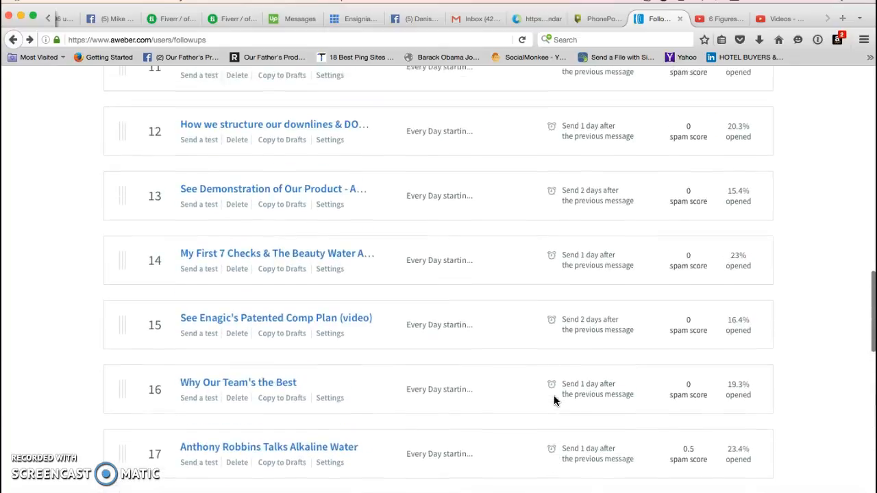